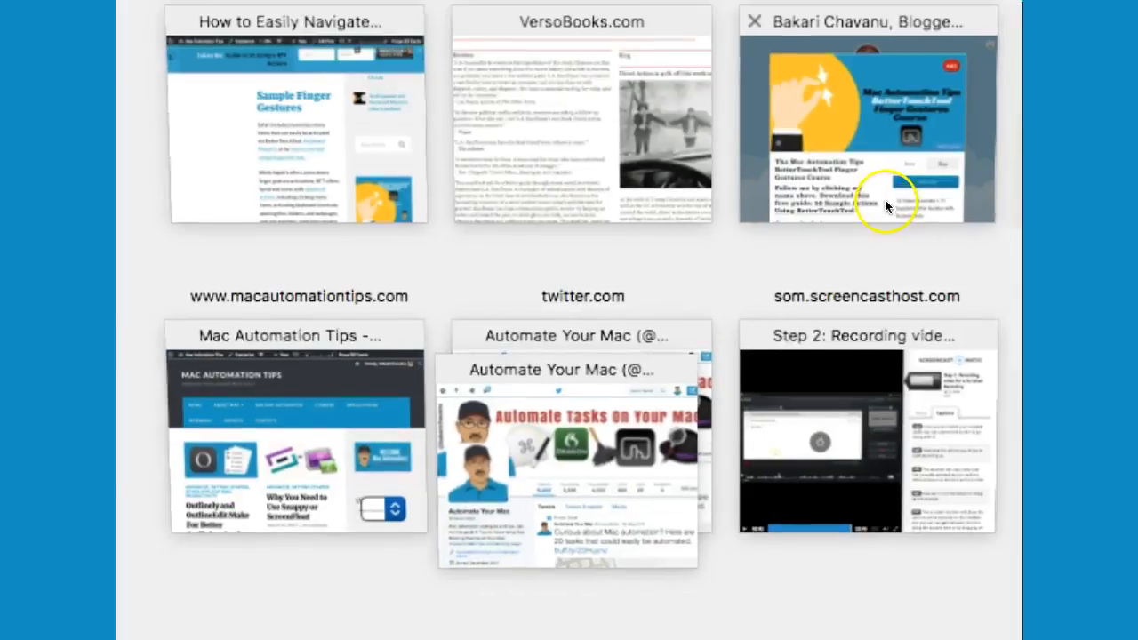
mouse_move(449, 468)
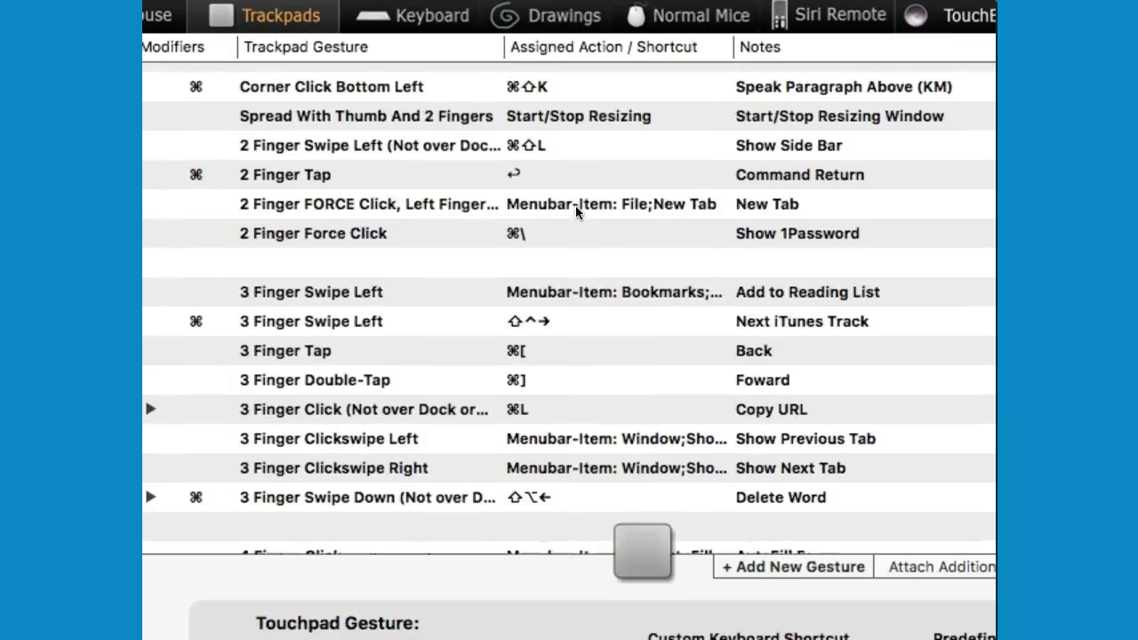
Scroll the Trackpads gesture list down to its end.
scroll(down, 3)
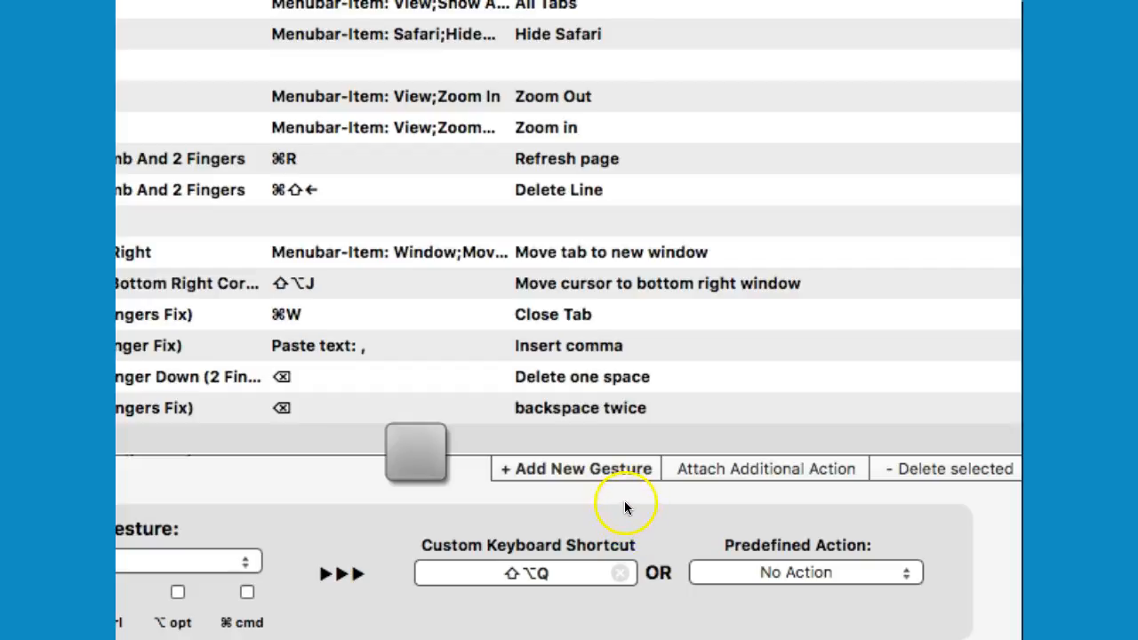
Add a blank trackpad gesture and show the Controlling Other Applications predefined actions.
click(576, 469)
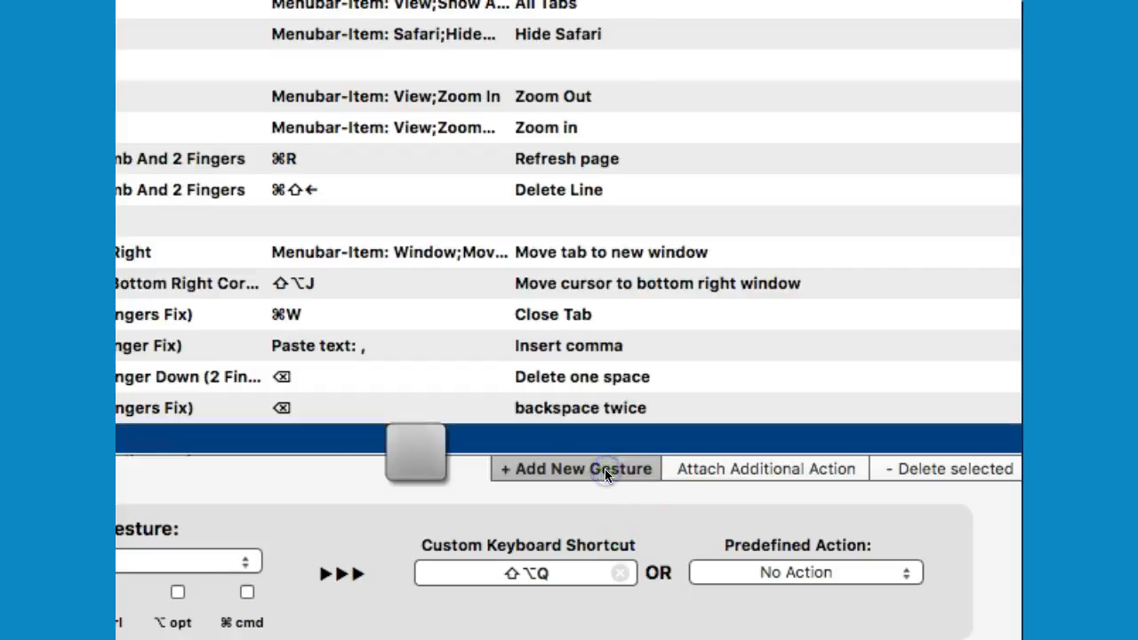
click(575, 468)
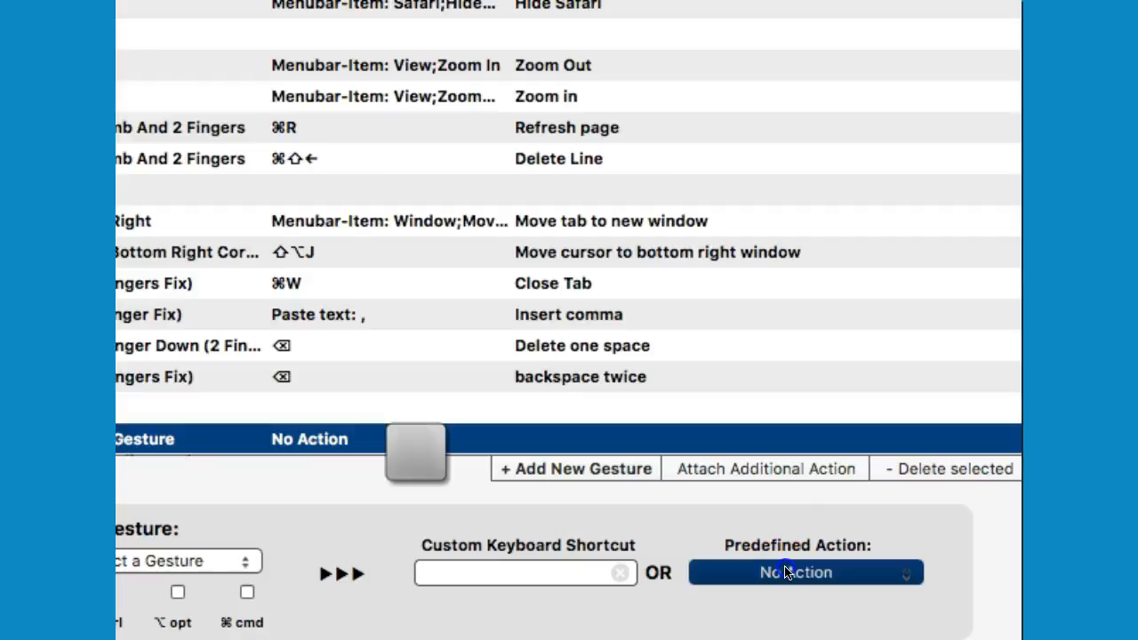
click(804, 572)
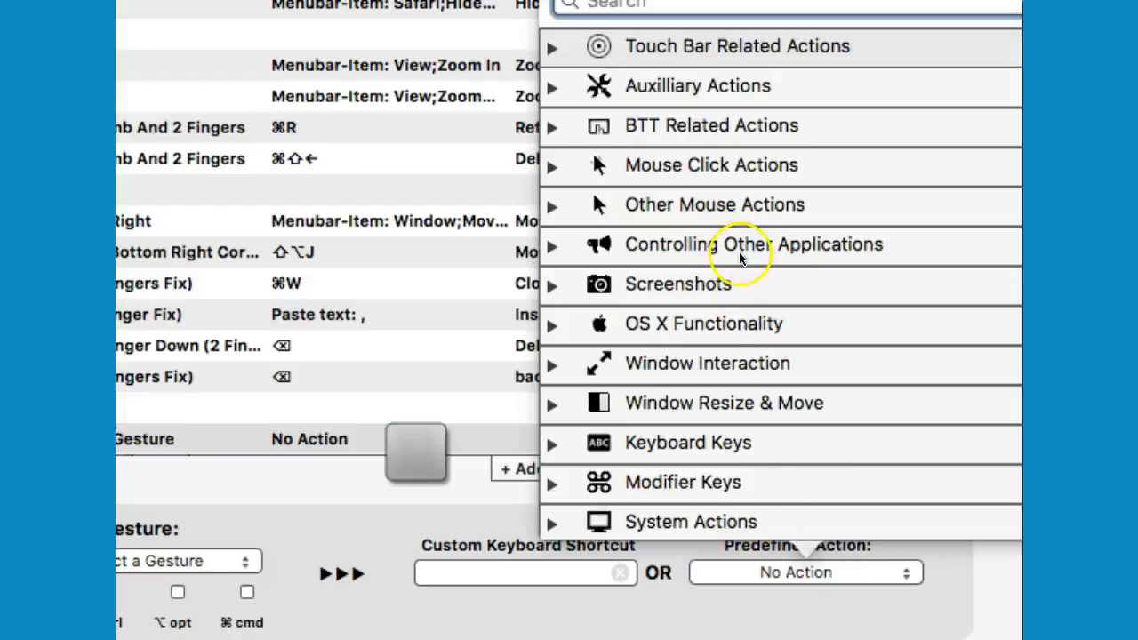
mouse_move(734, 247)
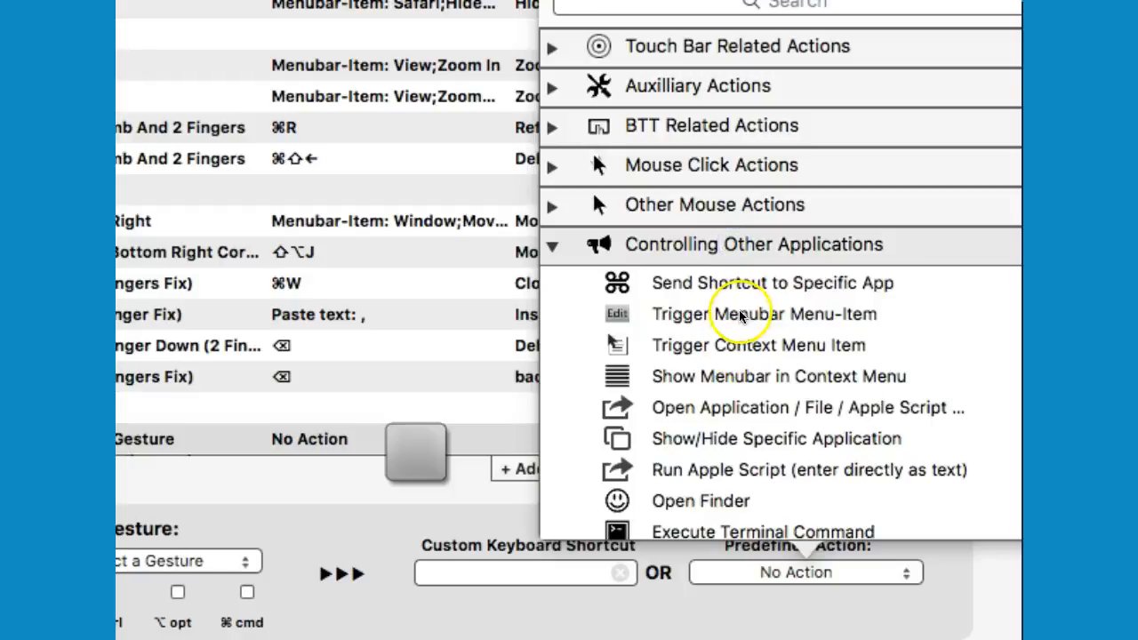
mouse_move(771, 315)
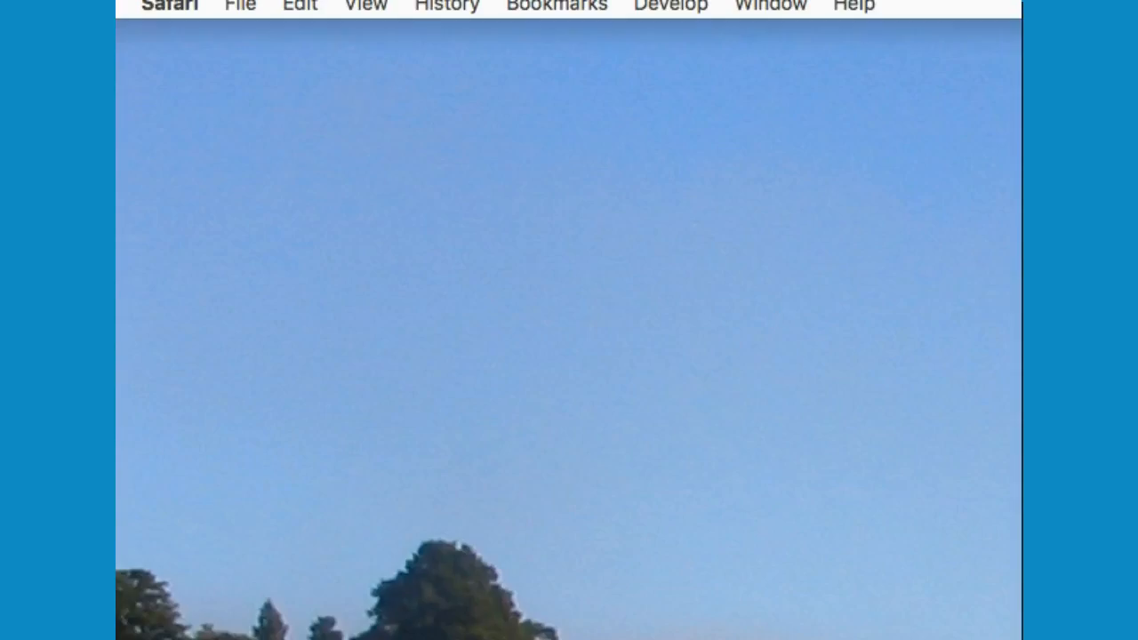
Check the Show All Tabs command name in Safari's View menu.
click(447, 7)
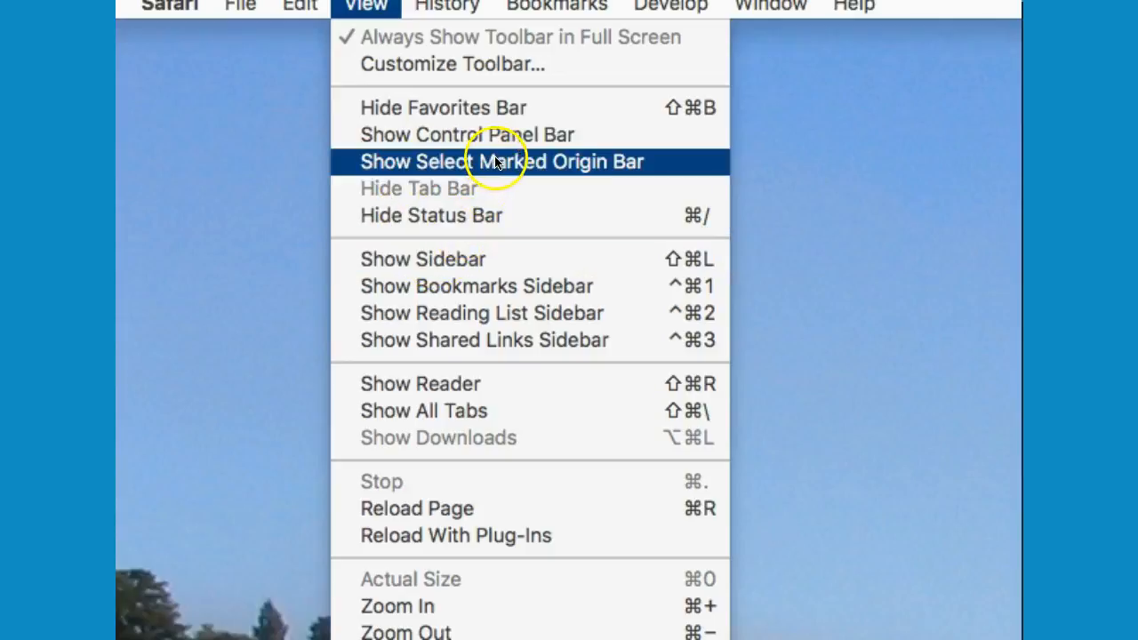
mouse_move(511, 383)
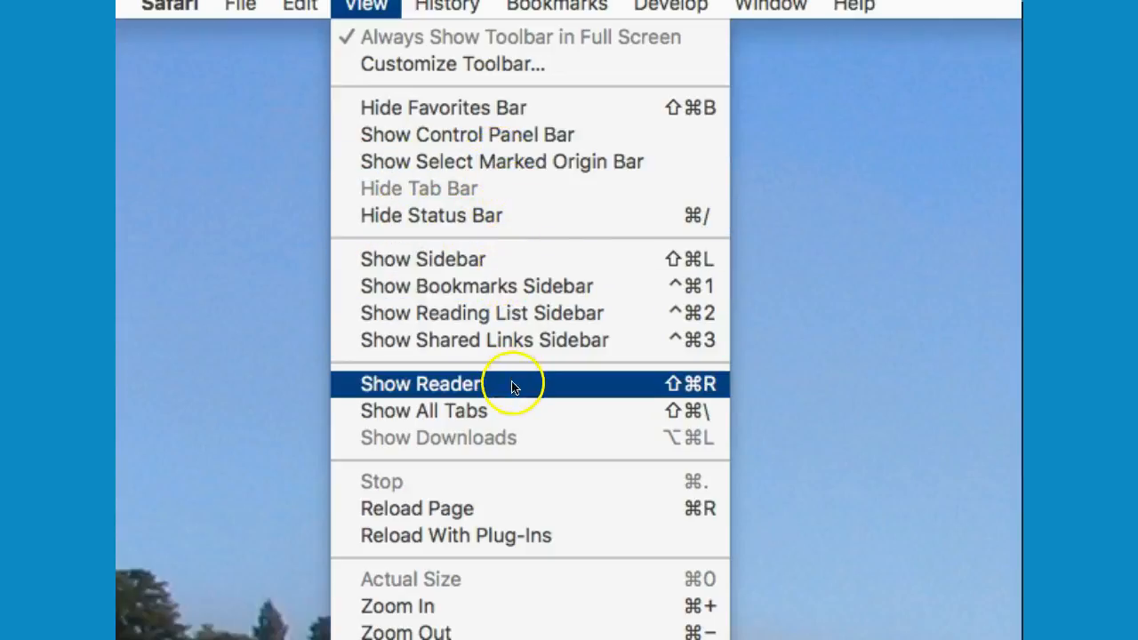
mouse_move(600, 410)
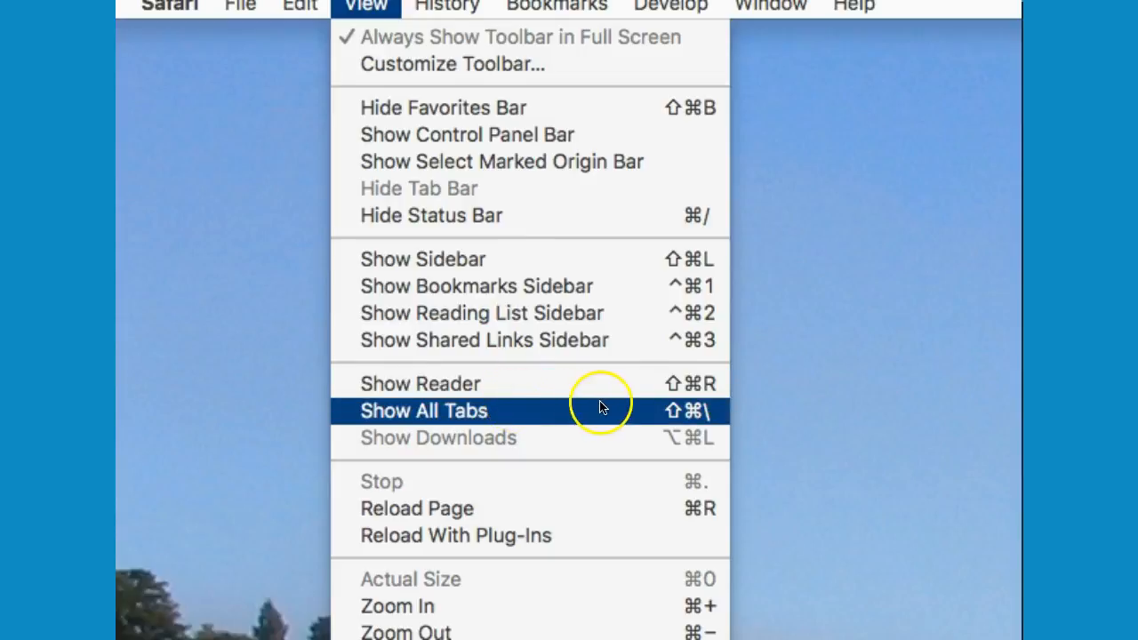
mouse_move(711, 419)
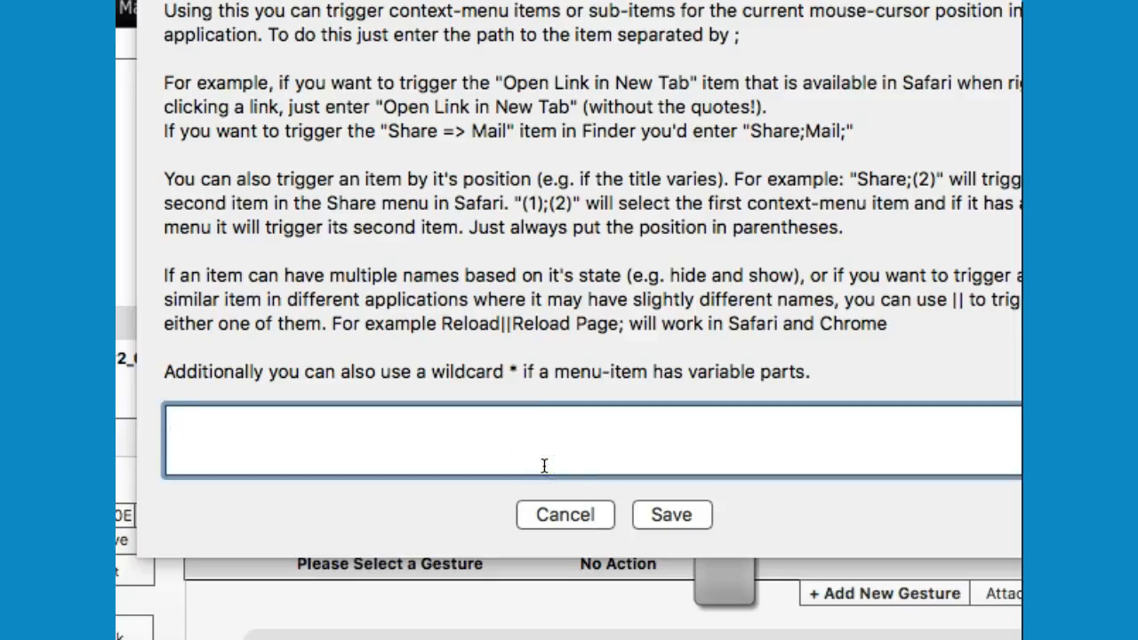
Save 'View;Show All Tabs' as the gesture's menubar menu-item path.
text(View)
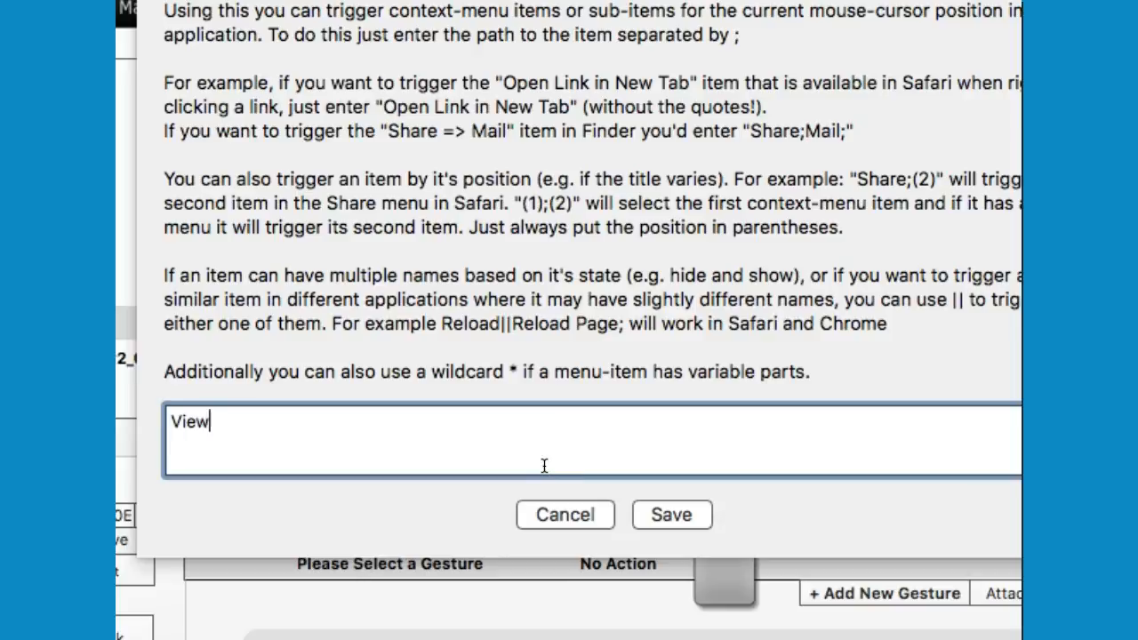
text(;Show A)
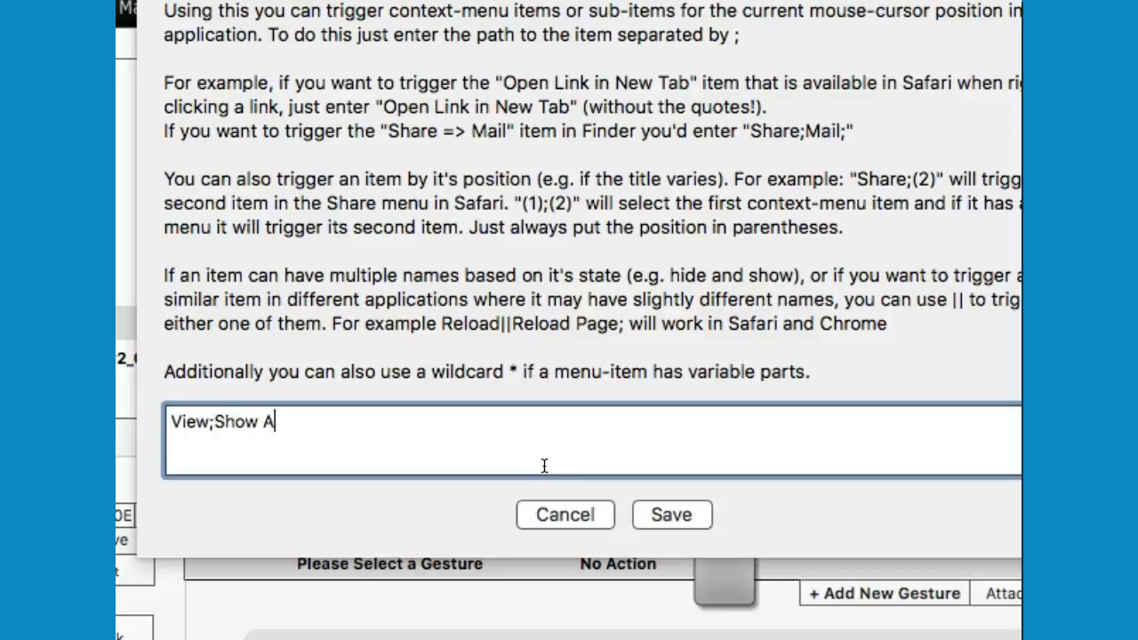
text(ll Tabs)
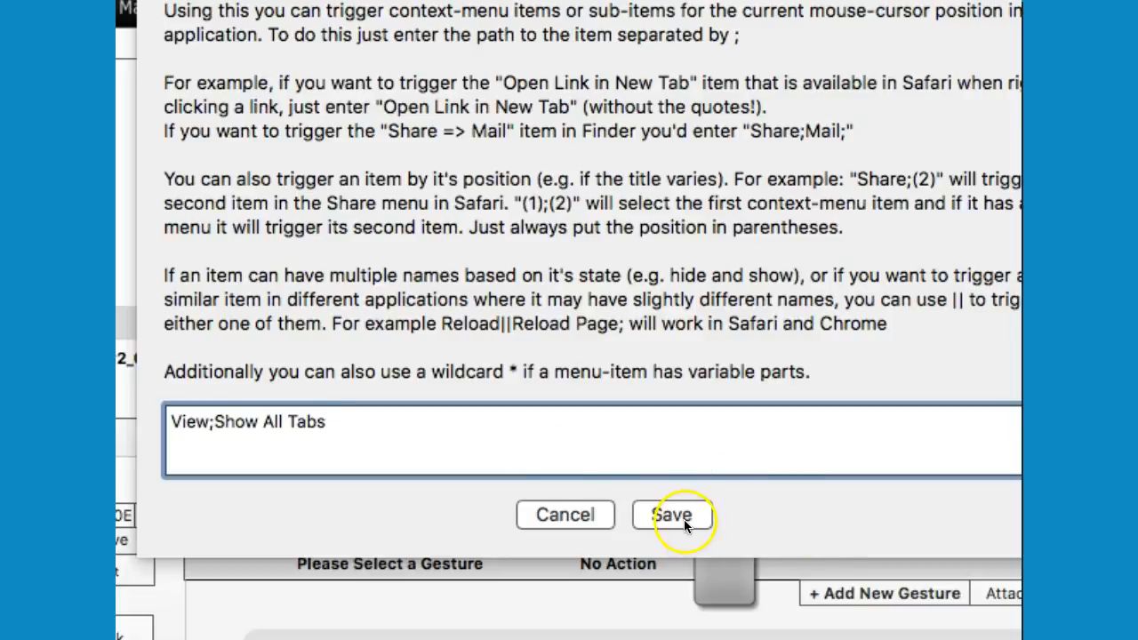
click(673, 515)
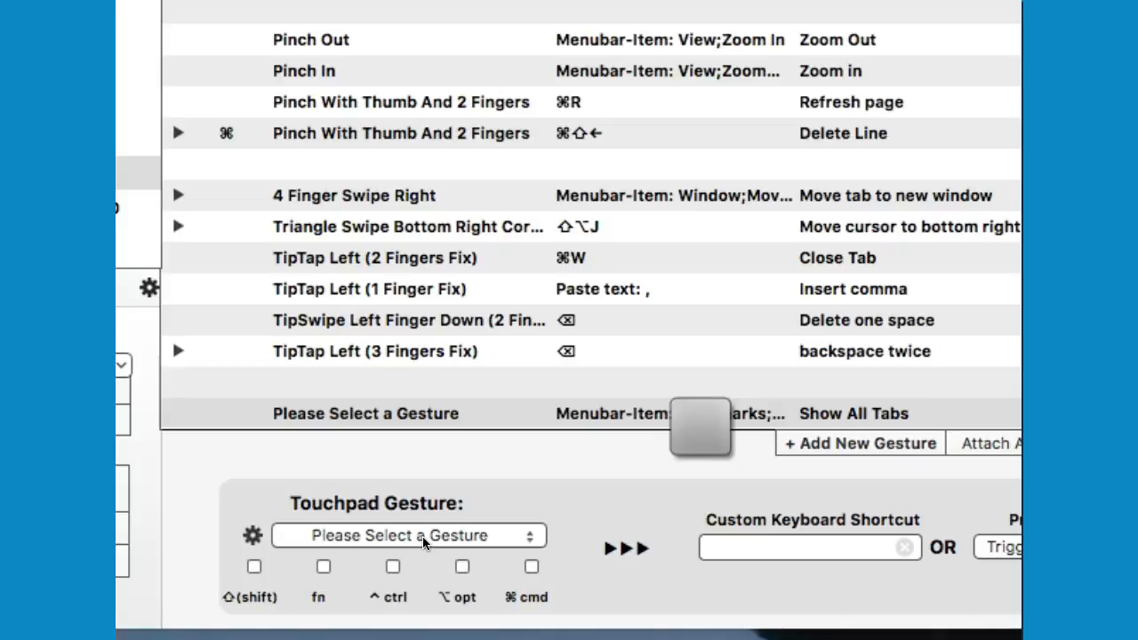
Set the new gesture's trigger to 5 Finger Tap.
click(408, 535)
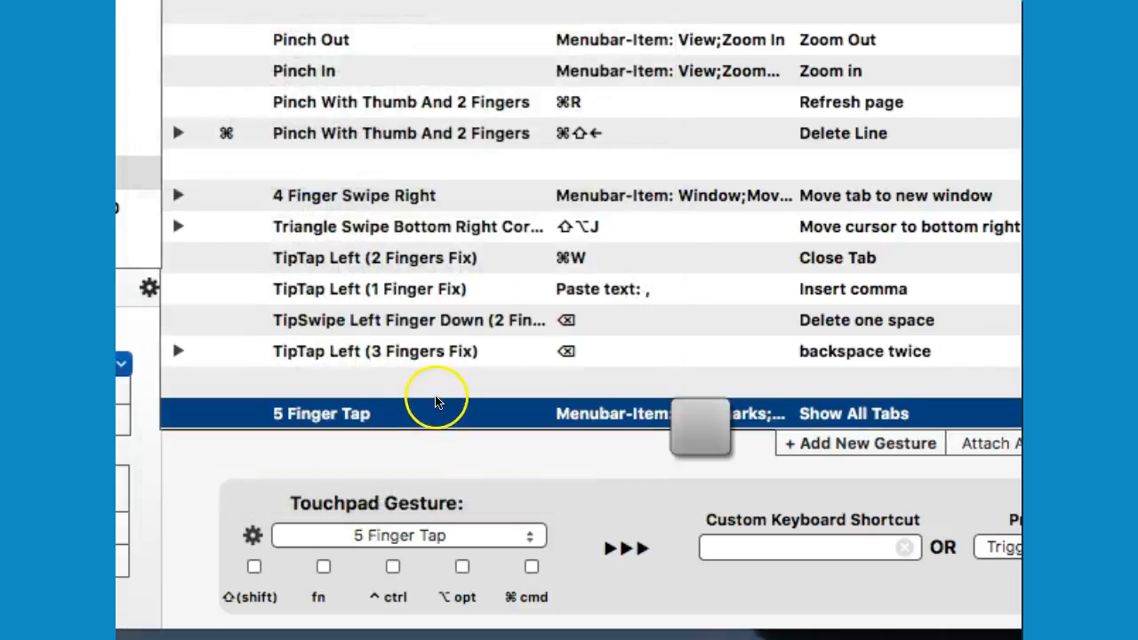
mouse_move(929, 431)
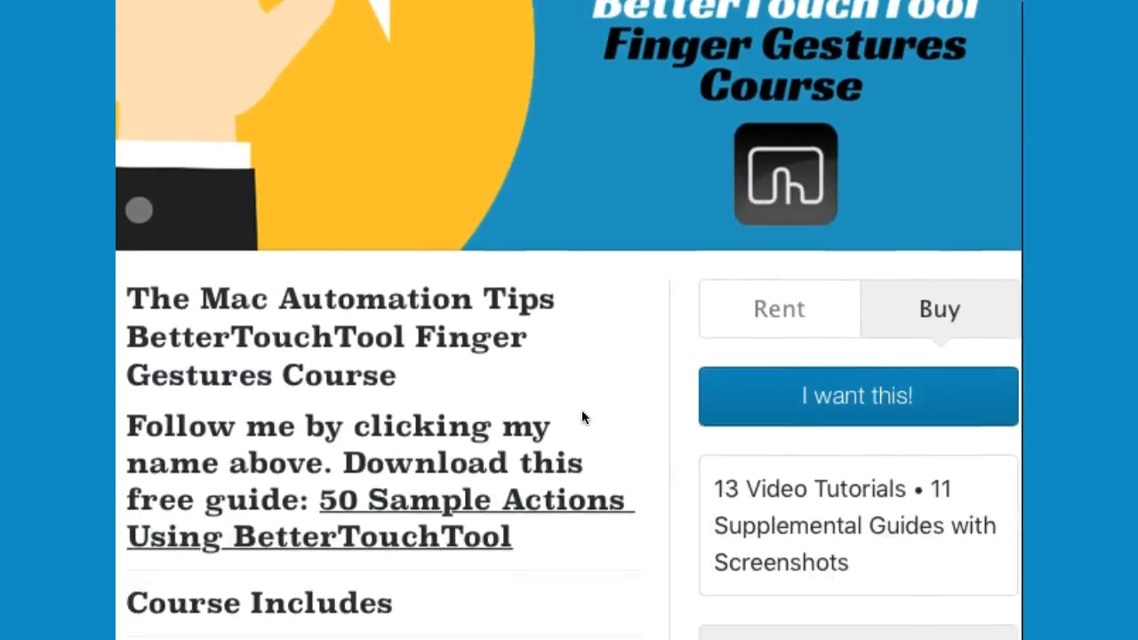
Scroll the Gumroad course page past the lessons to Course Benefits.
scroll(down, 3)
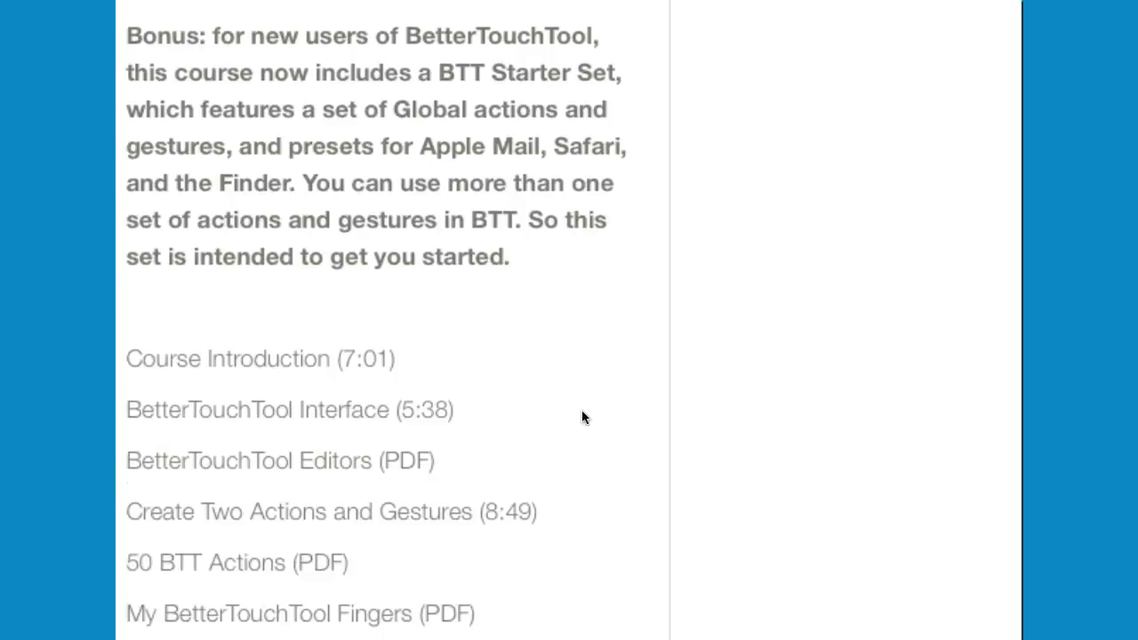
scroll(down, 3)
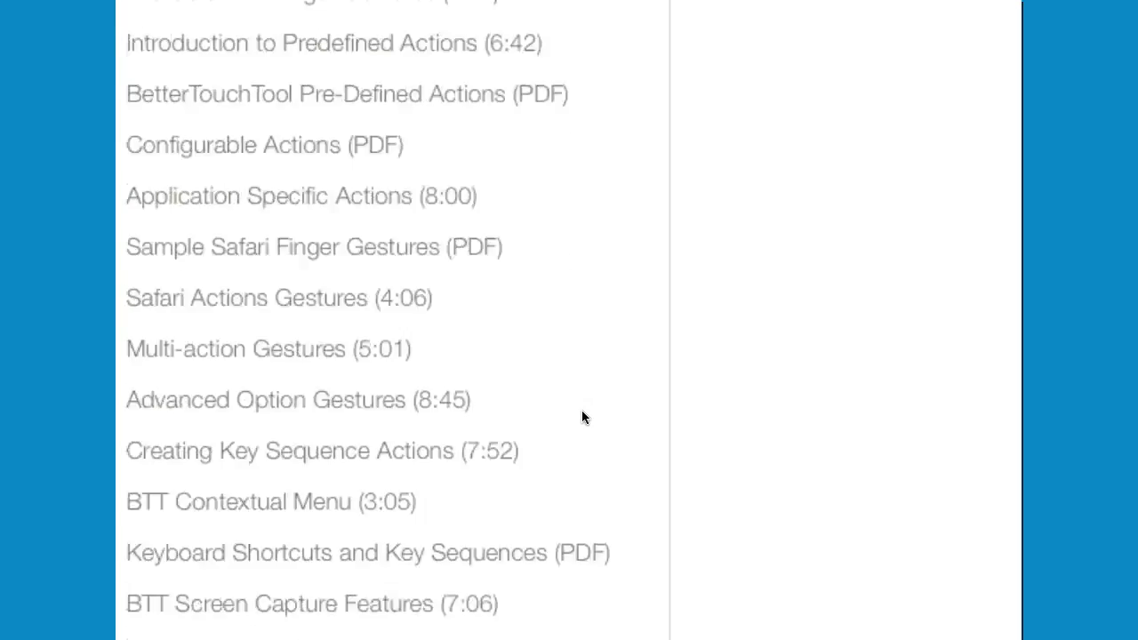
scroll(down, 3)
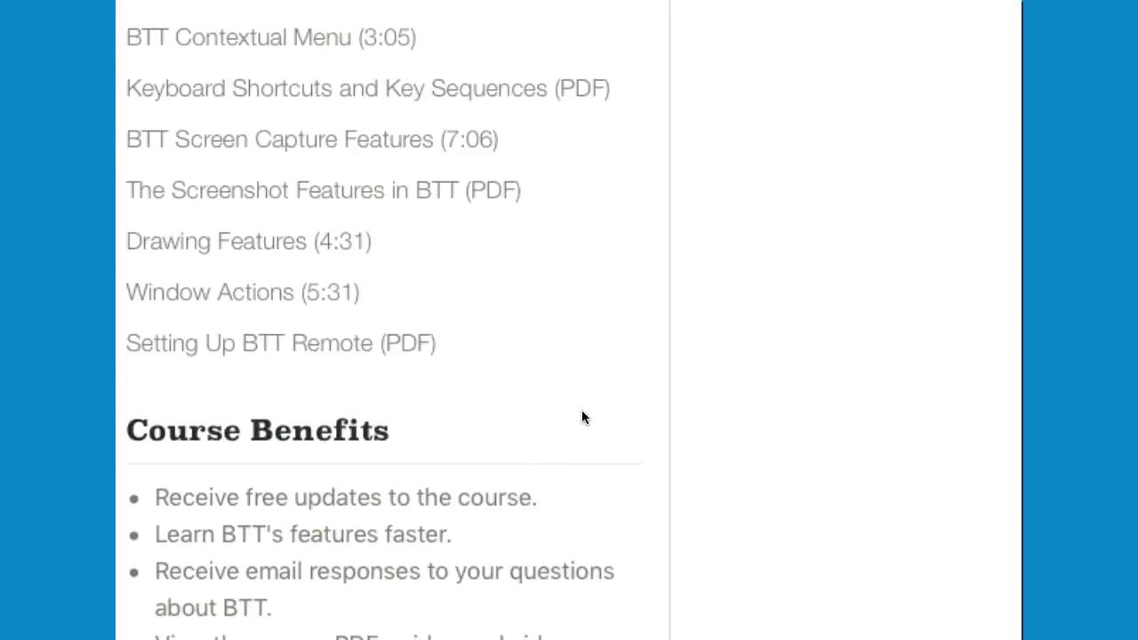